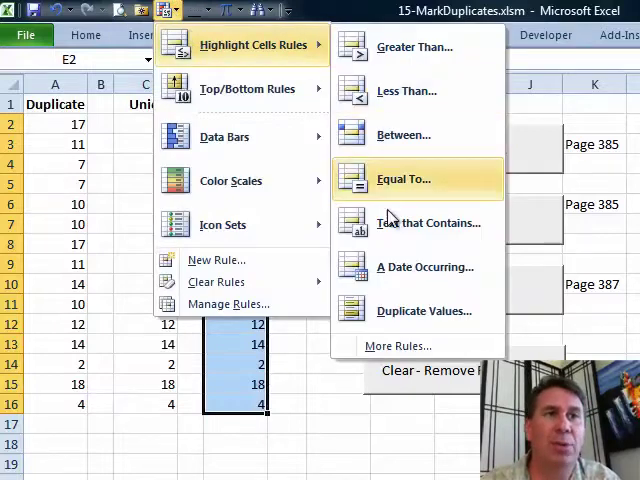
# - Review the Conditional Formatting duplicate/unique options, dismiss them, and run the 'Duplicates in A' macro
pyautogui.click(424, 312)
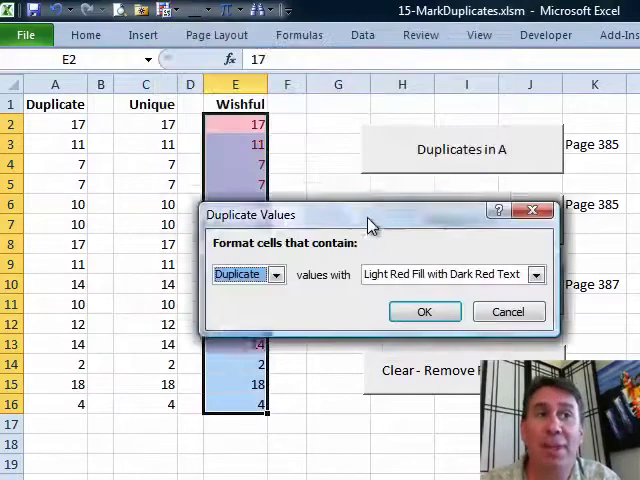
pyautogui.click(128, 198)
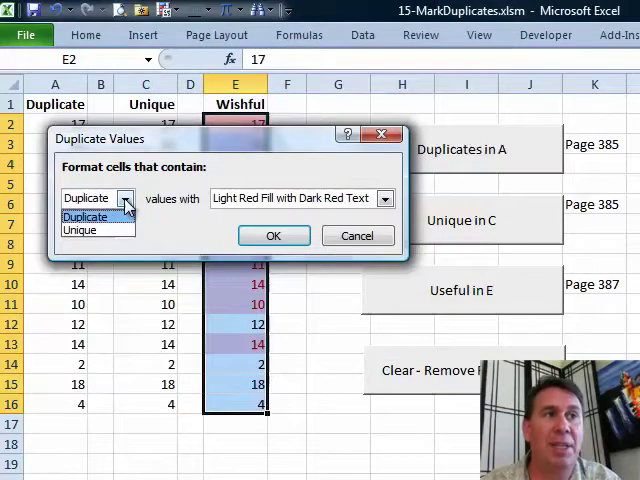
pyautogui.moveTo(80, 228)
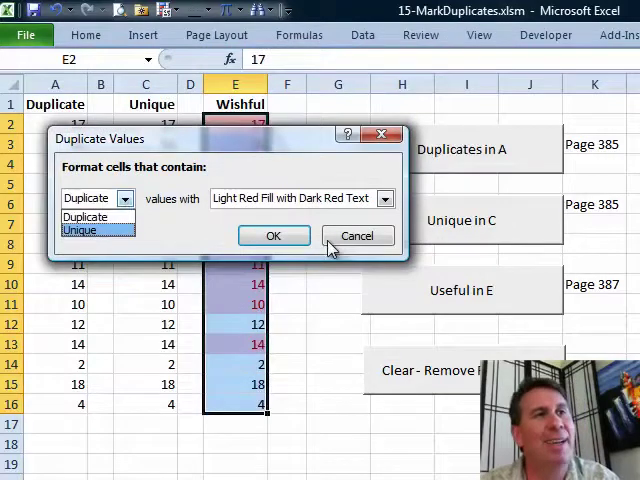
pyautogui.click(356, 236)
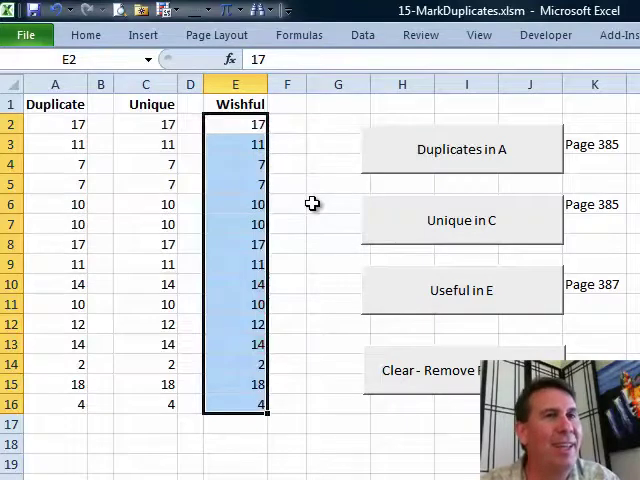
pyautogui.moveTo(424, 160)
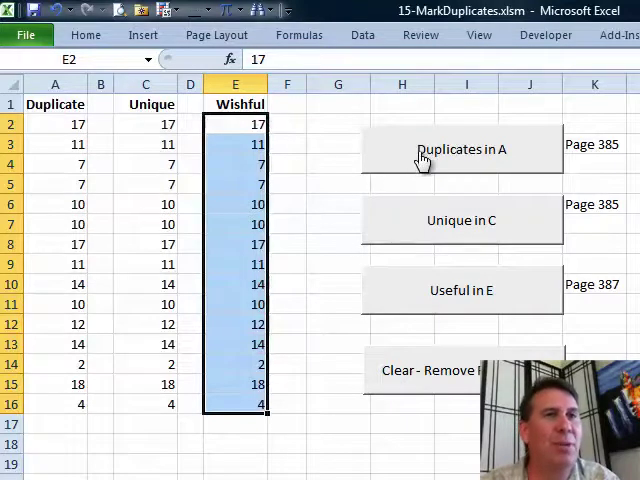
pyautogui.click(460, 148)
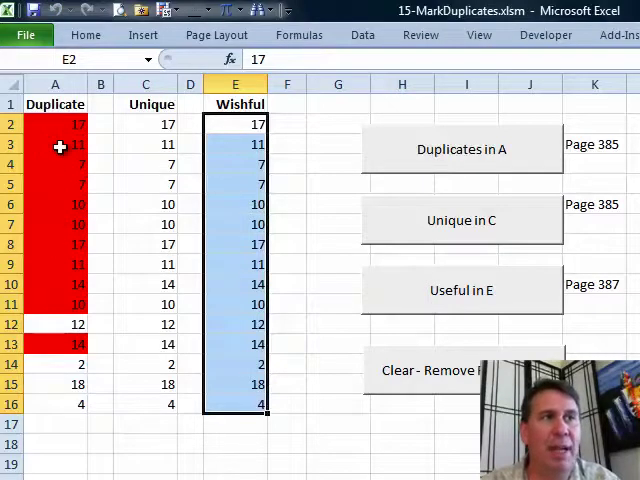
pyautogui.moveTo(208, 268)
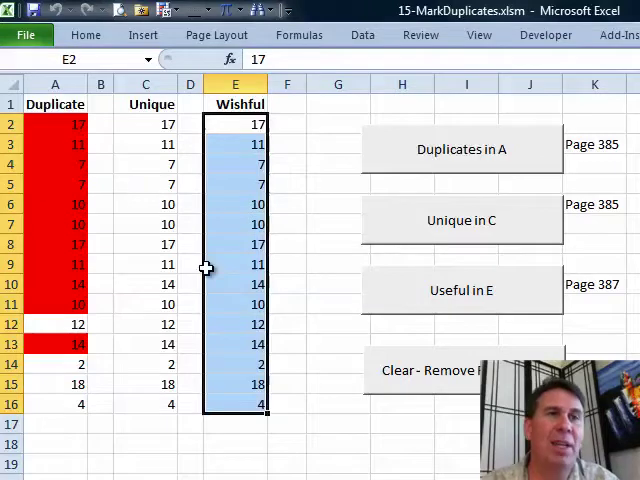
pyautogui.moveTo(460, 228)
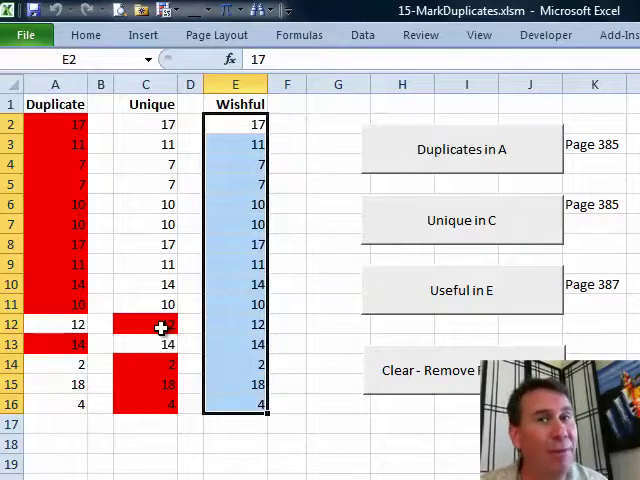
pyautogui.moveTo(156, 128)
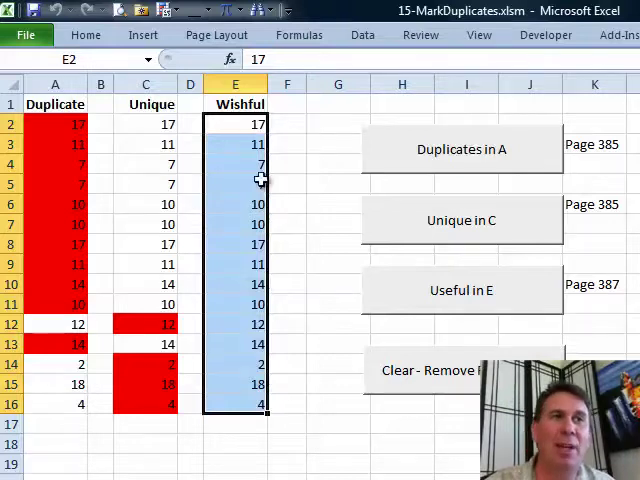
pyautogui.moveTo(476, 296)
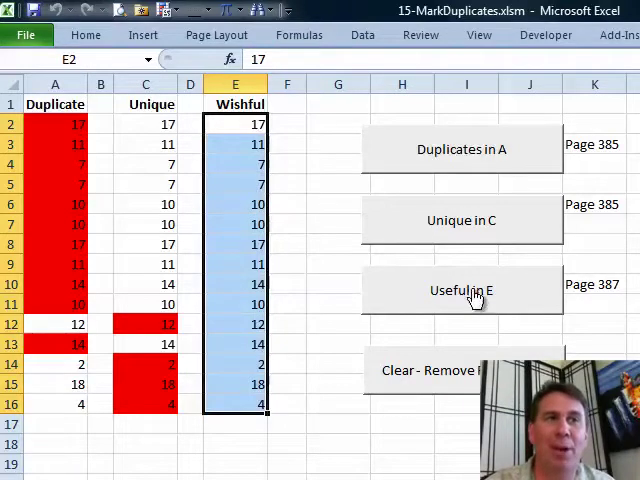
# - Run the 'Useful in E' macro to mark first occurrences in column E red
pyautogui.click(460, 290)
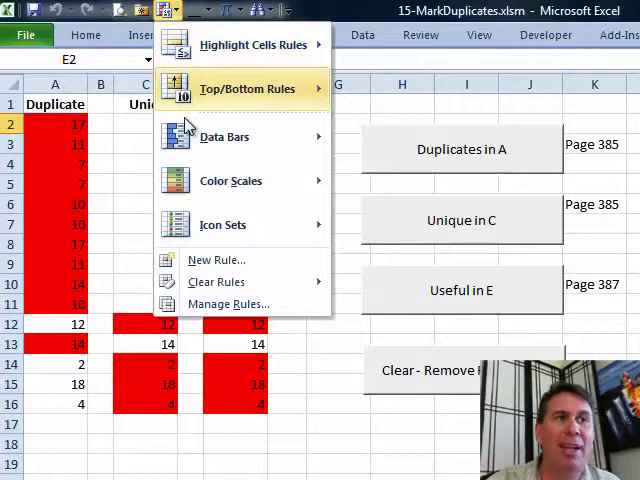
pyautogui.click(228, 304)
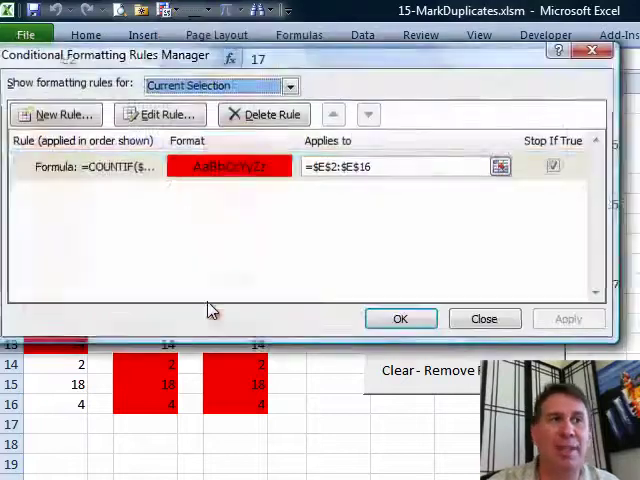
pyautogui.click(160, 114)
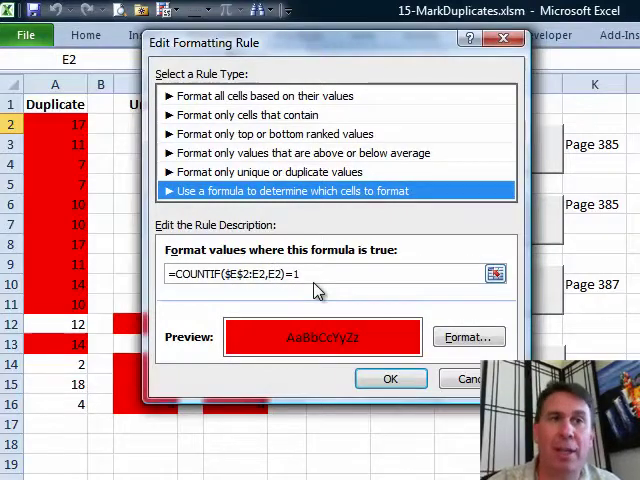
pyautogui.click(390, 378)
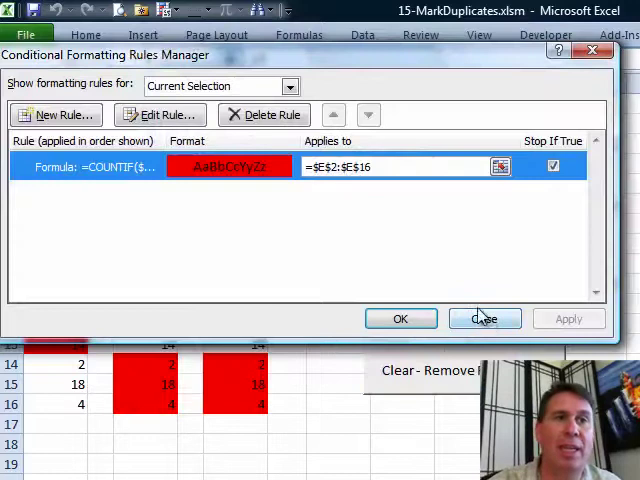
pyautogui.click(484, 318)
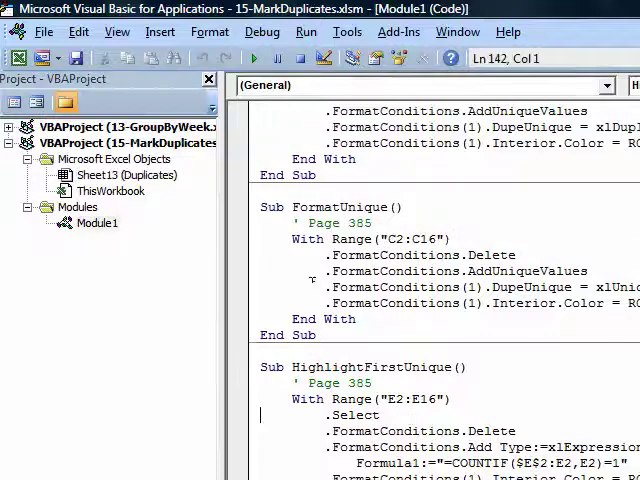
# - Scroll through Module1 to reveal the FormatDuplicate, FormatUnique and HighlightFirstUnique macros
pyautogui.scroll(3)
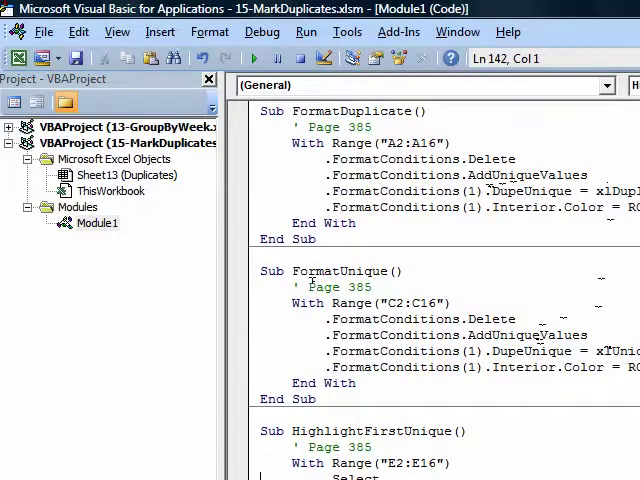
pyautogui.scroll(-3)
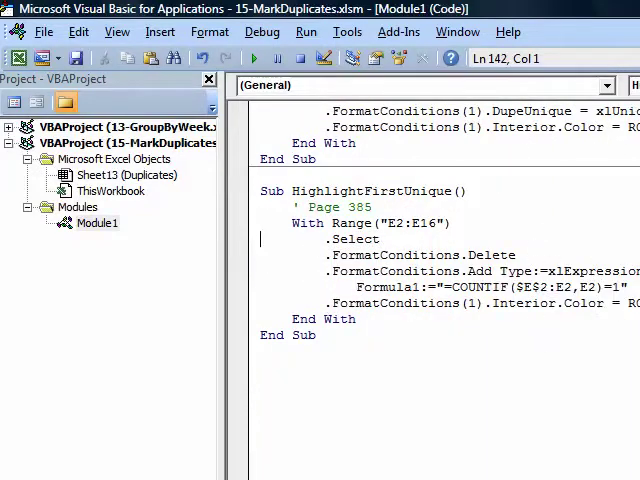